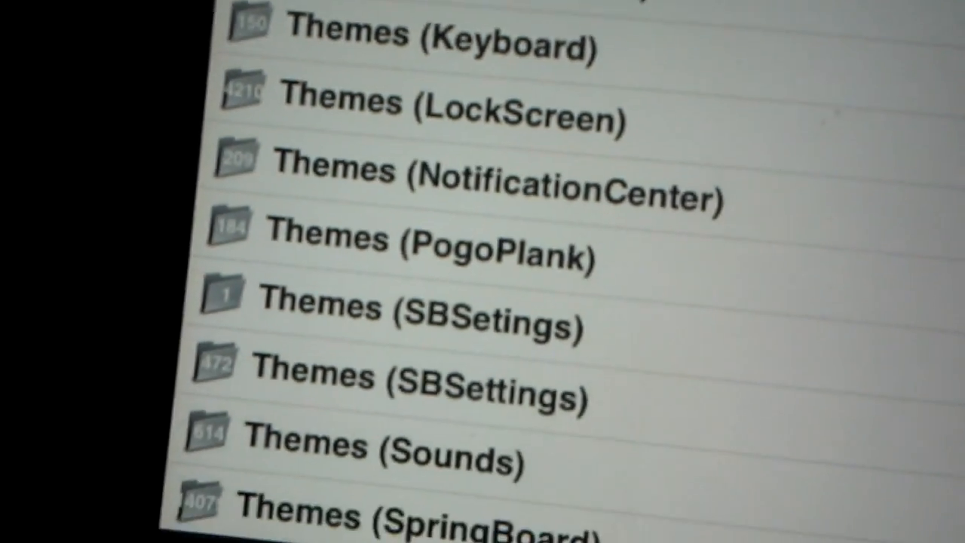
Browse to the Themes section and open the A 100% Wooden Theme details page.
scroll(up, 3)
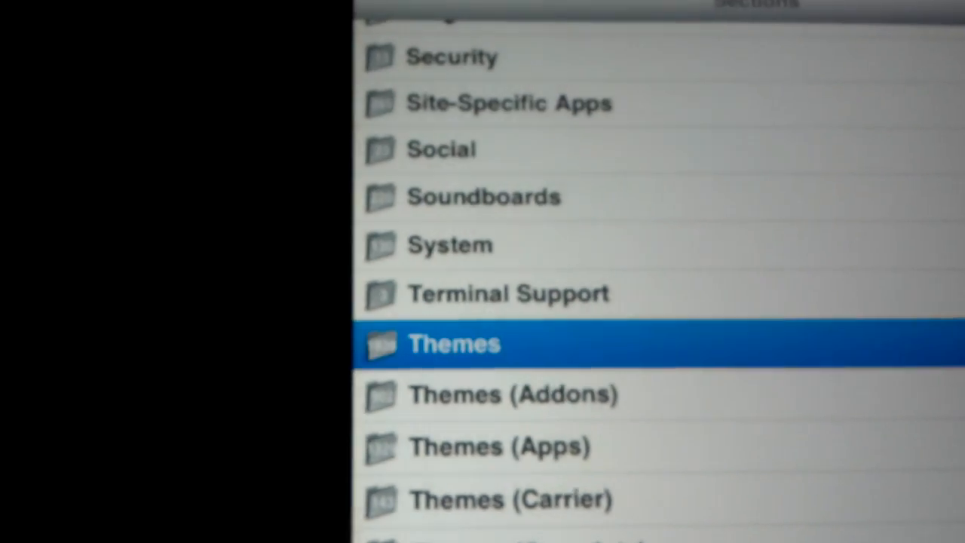
click(452, 344)
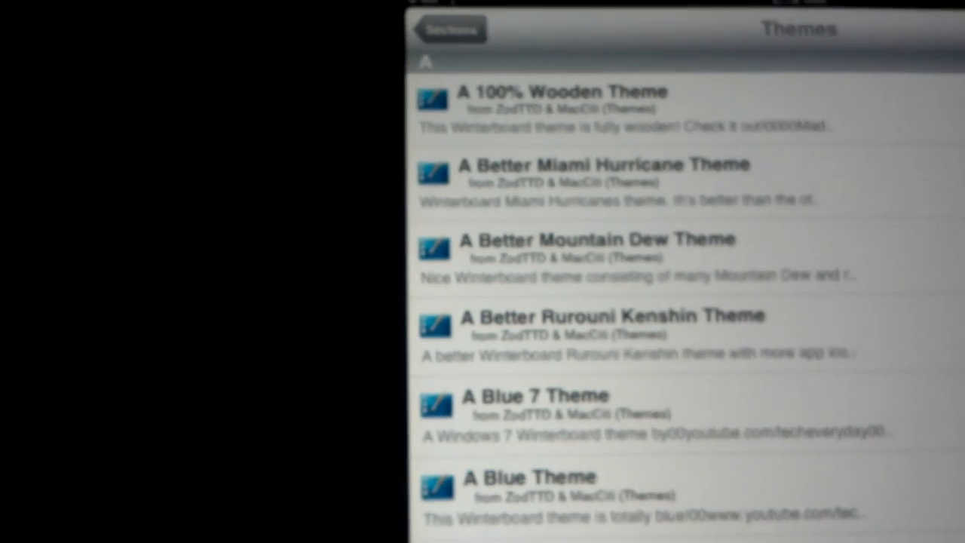
click(563, 98)
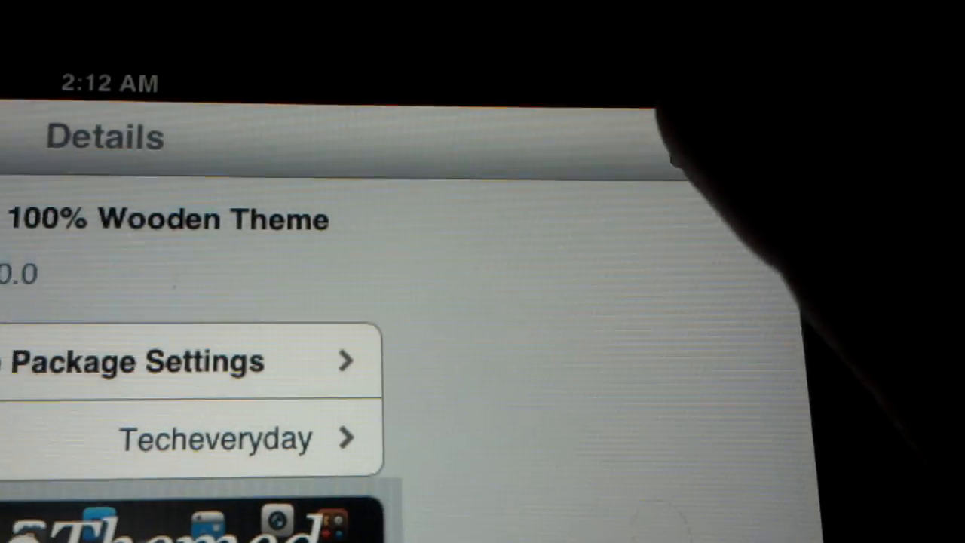
Choose Modify then Reinstall, showing the Confirm summary with a 443.7 kB download.
click(881, 156)
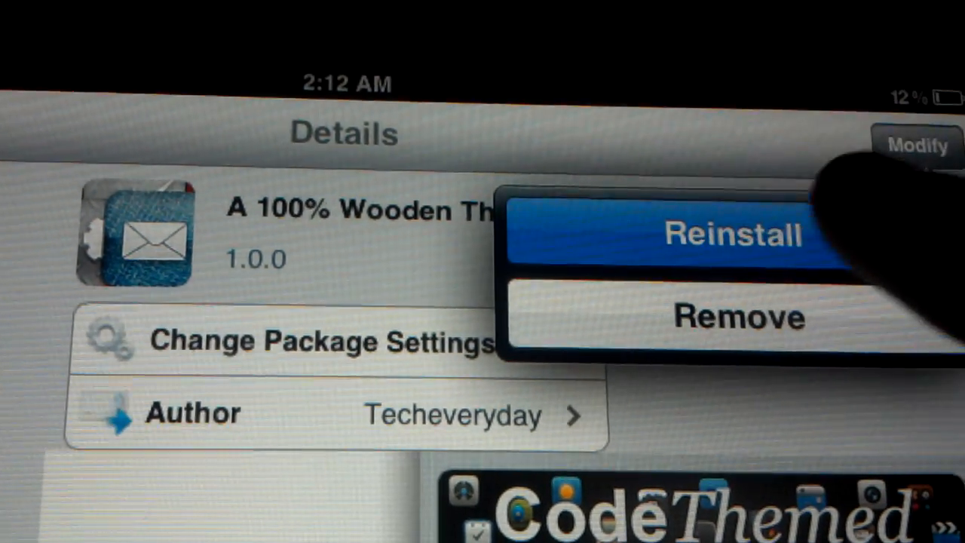
click(731, 236)
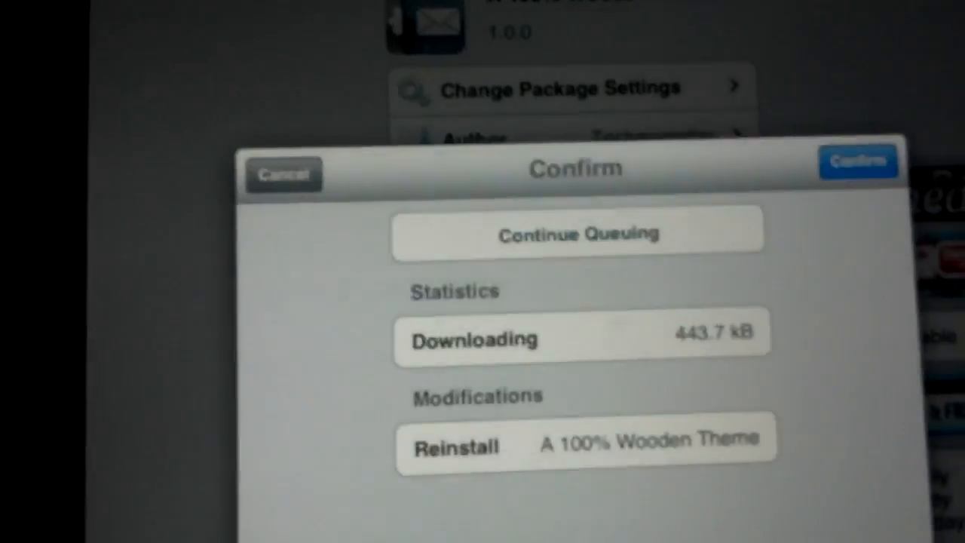